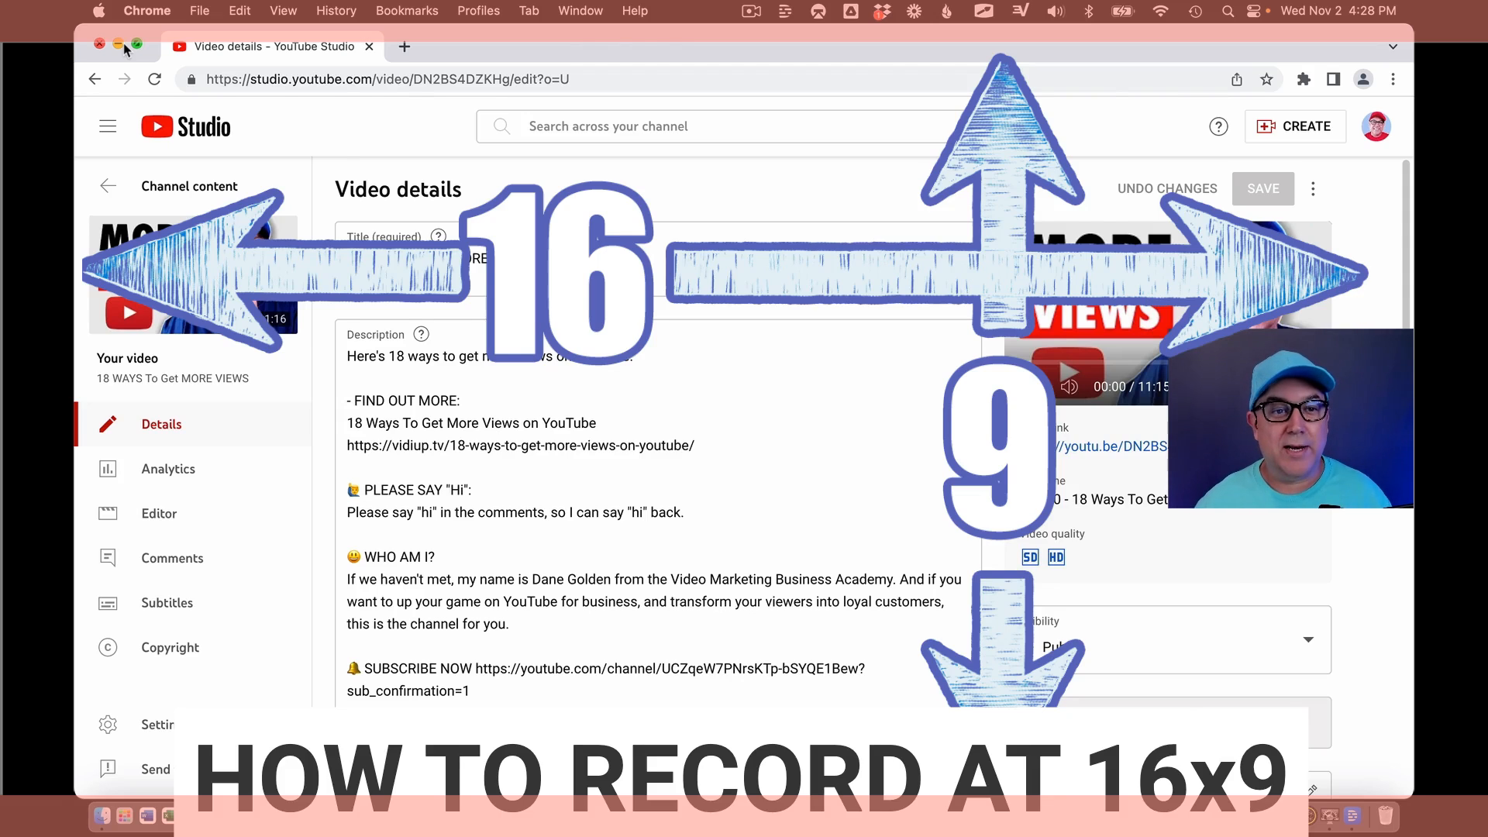
Scroll the Displays panel down to the True Tone, Color profile and Advanced options
{"action": "scroll", "scroll_direction": "down", "scroll_amount": 3}
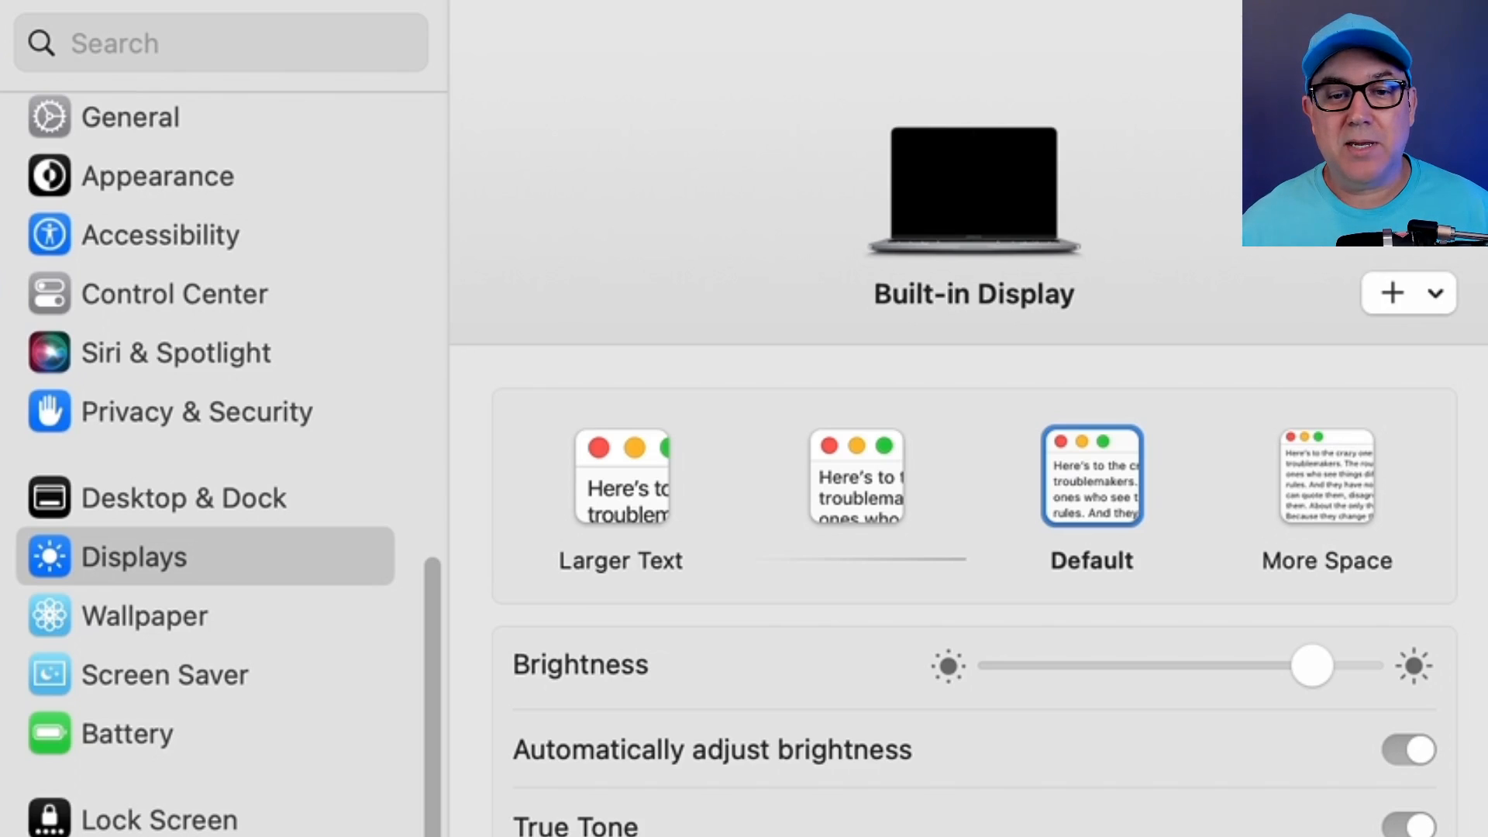
{"action": "mouse_move", "coordinate": [323, 564]}
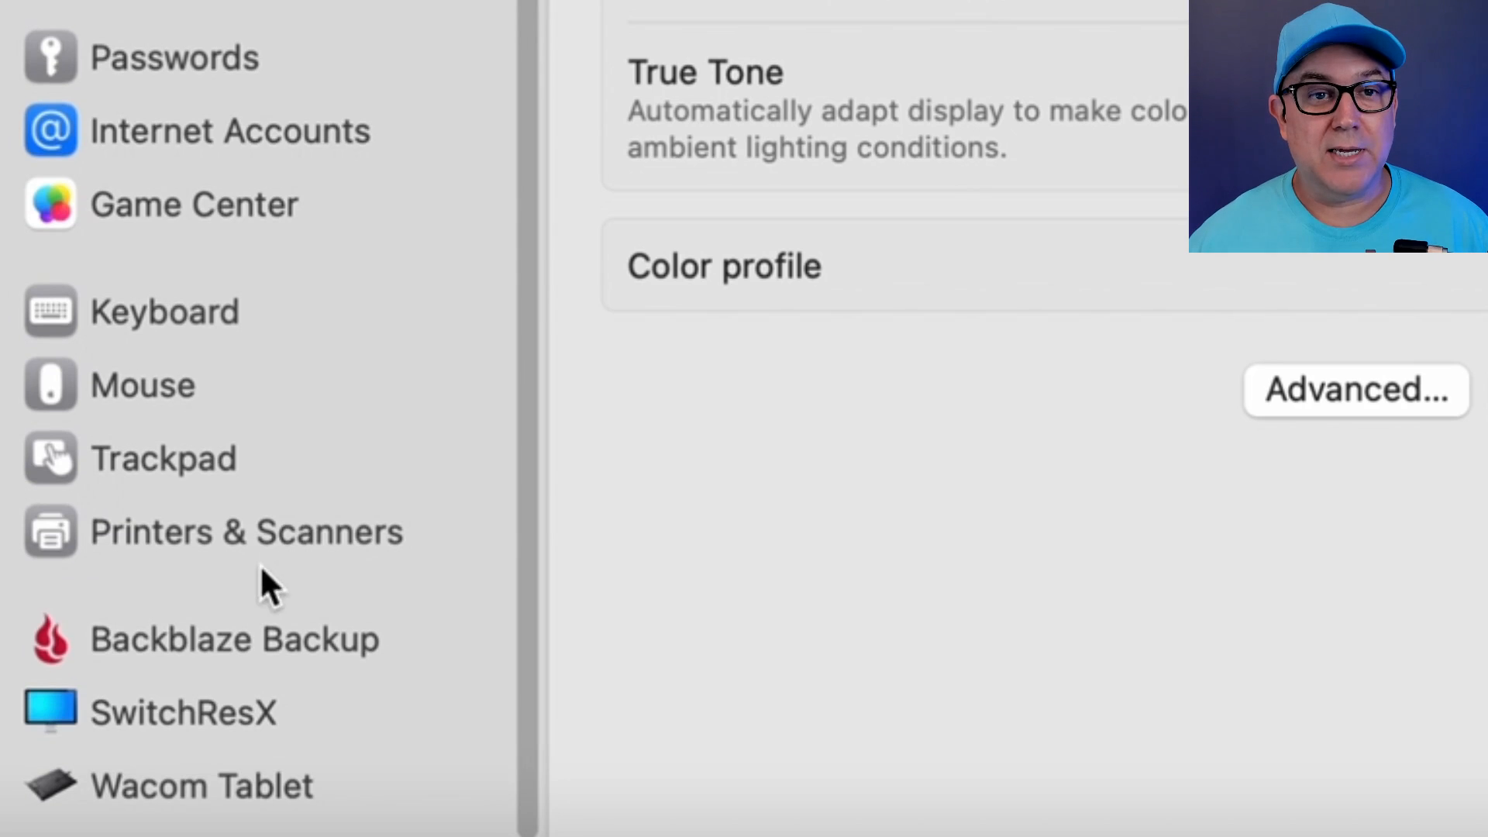
Select SwitchResX in the System Settings sidebar, which reports the daemon isn't running
{"action": "left_click", "coordinate": [189, 713]}
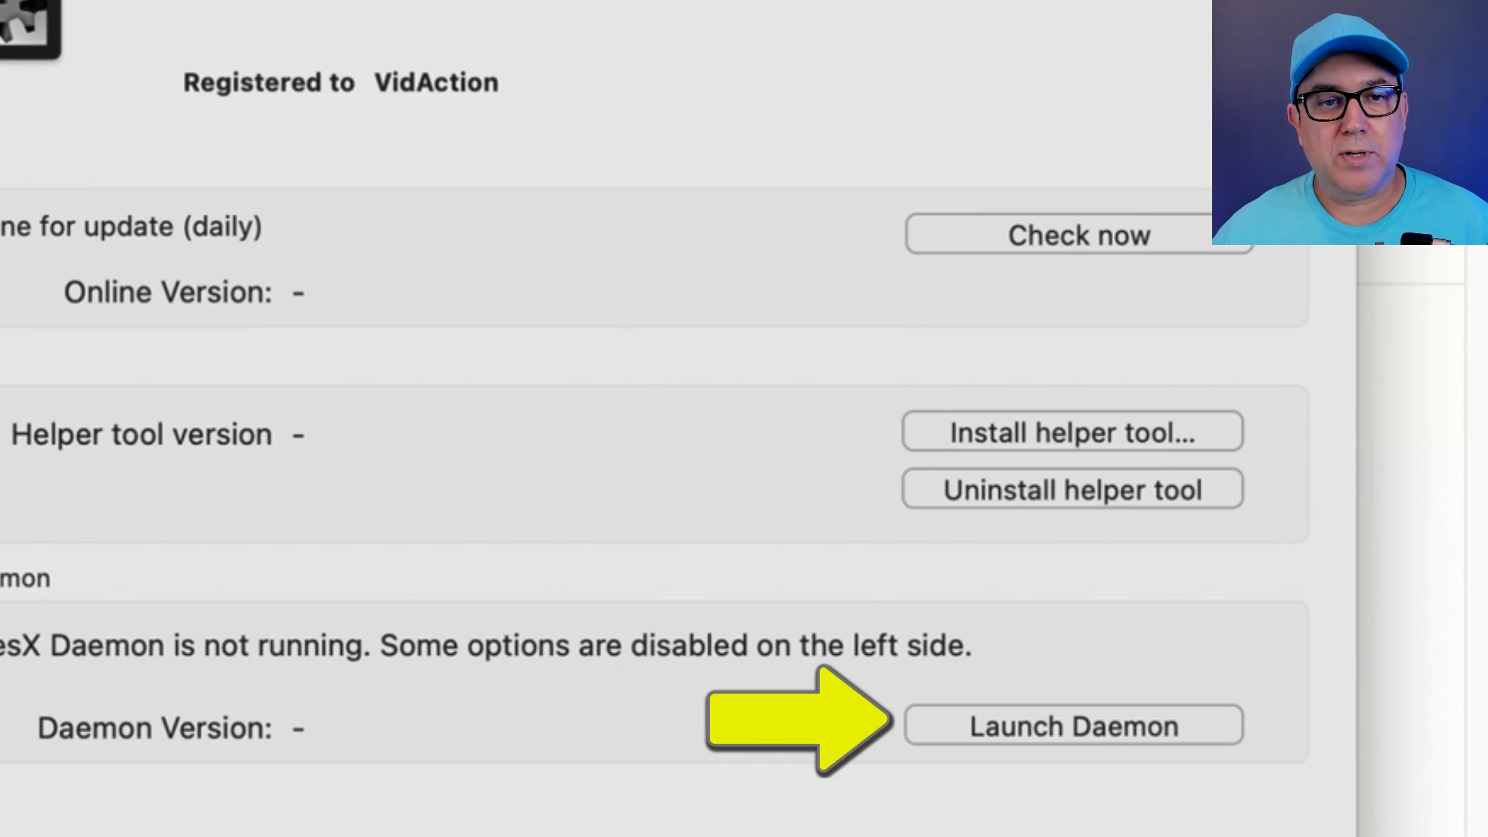
Launch the SwitchResX daemon and show the saved display sets 2560x1440 and 1280x720
{"action": "left_click", "coordinate": [1072, 726]}
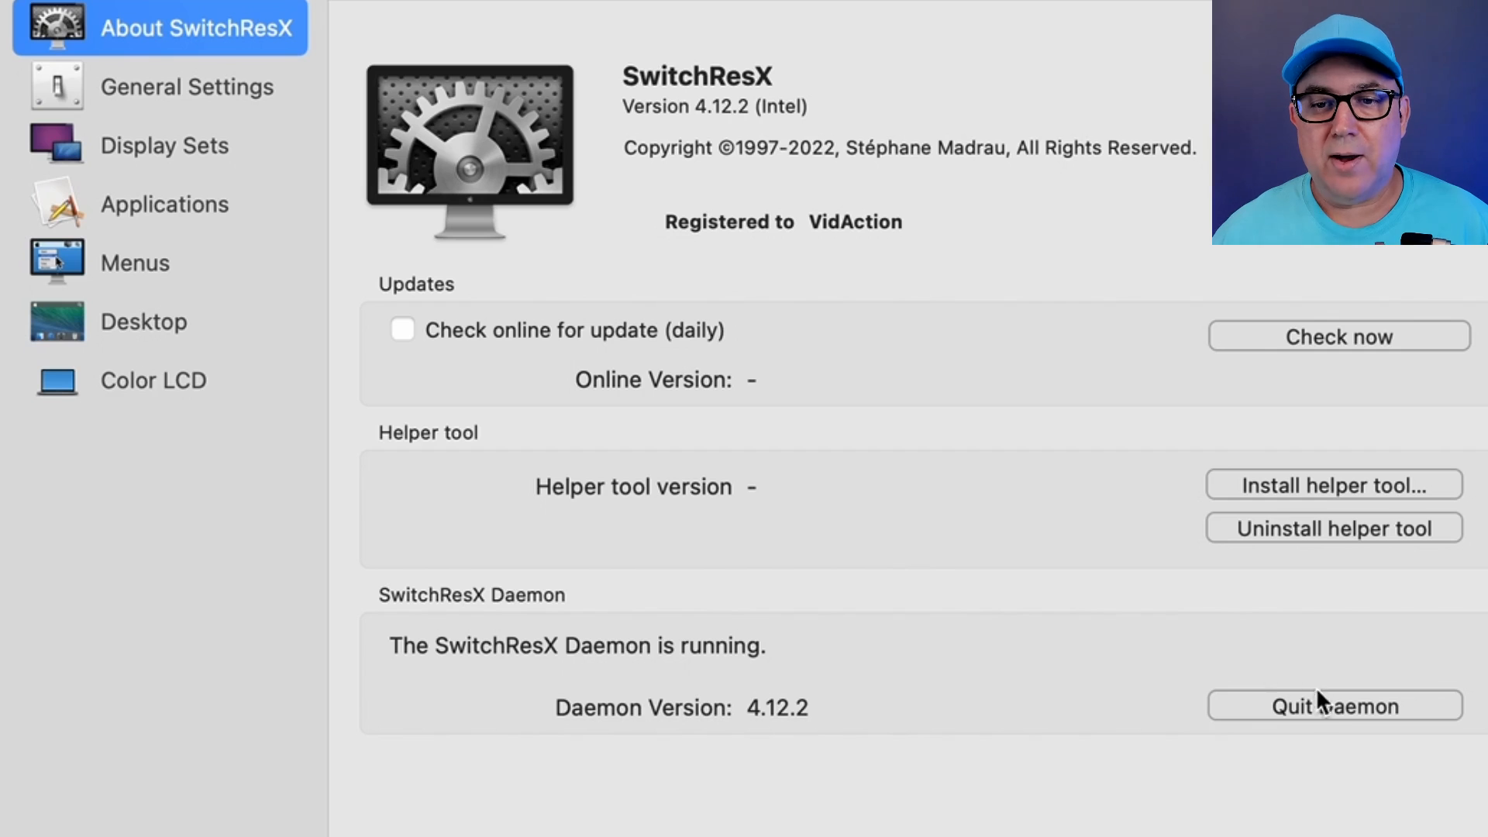
{"action": "mouse_move", "coordinate": [164, 124]}
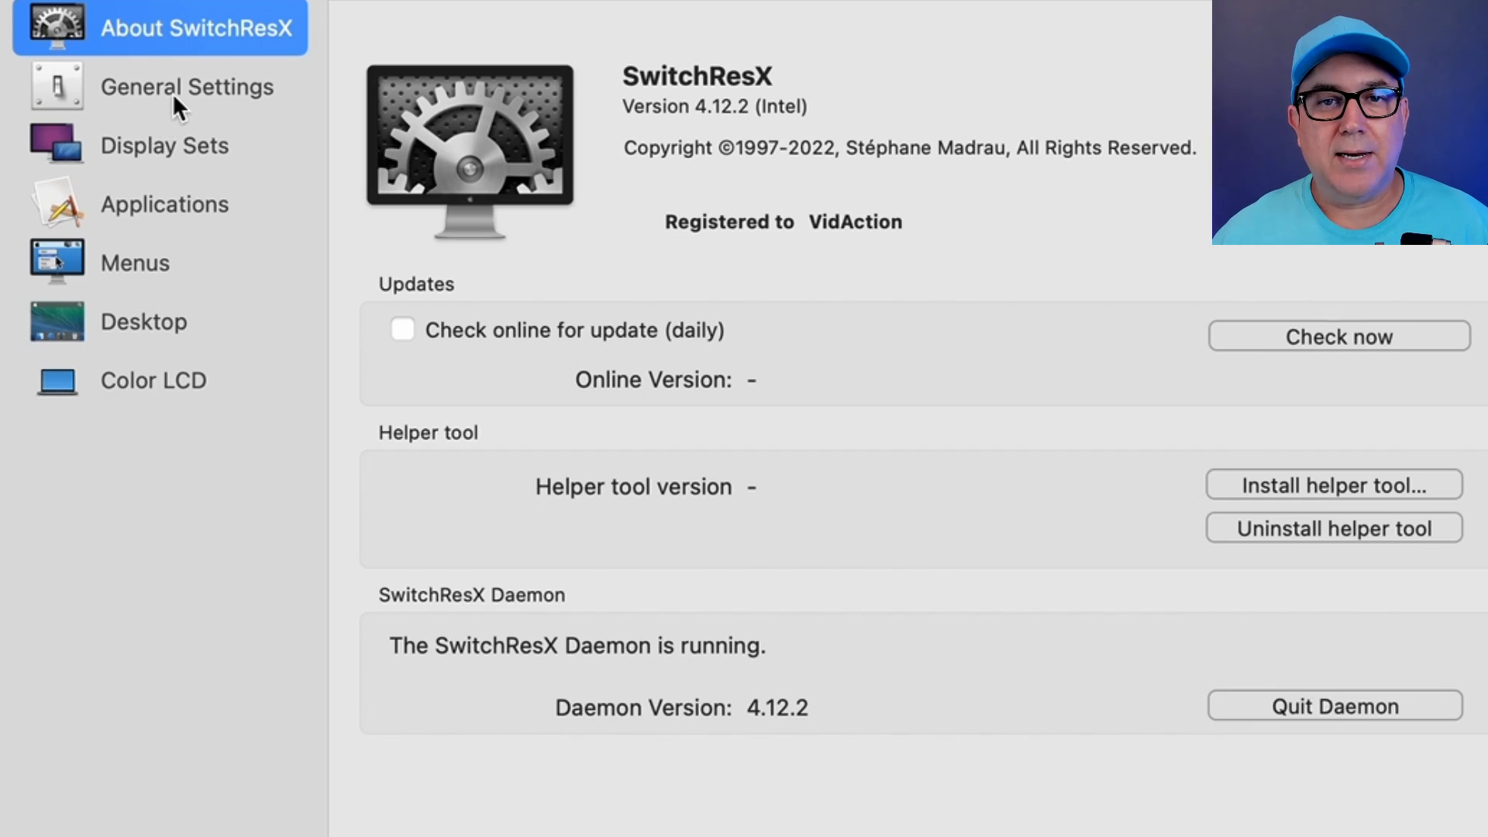
{"action": "left_click", "coordinate": [186, 87]}
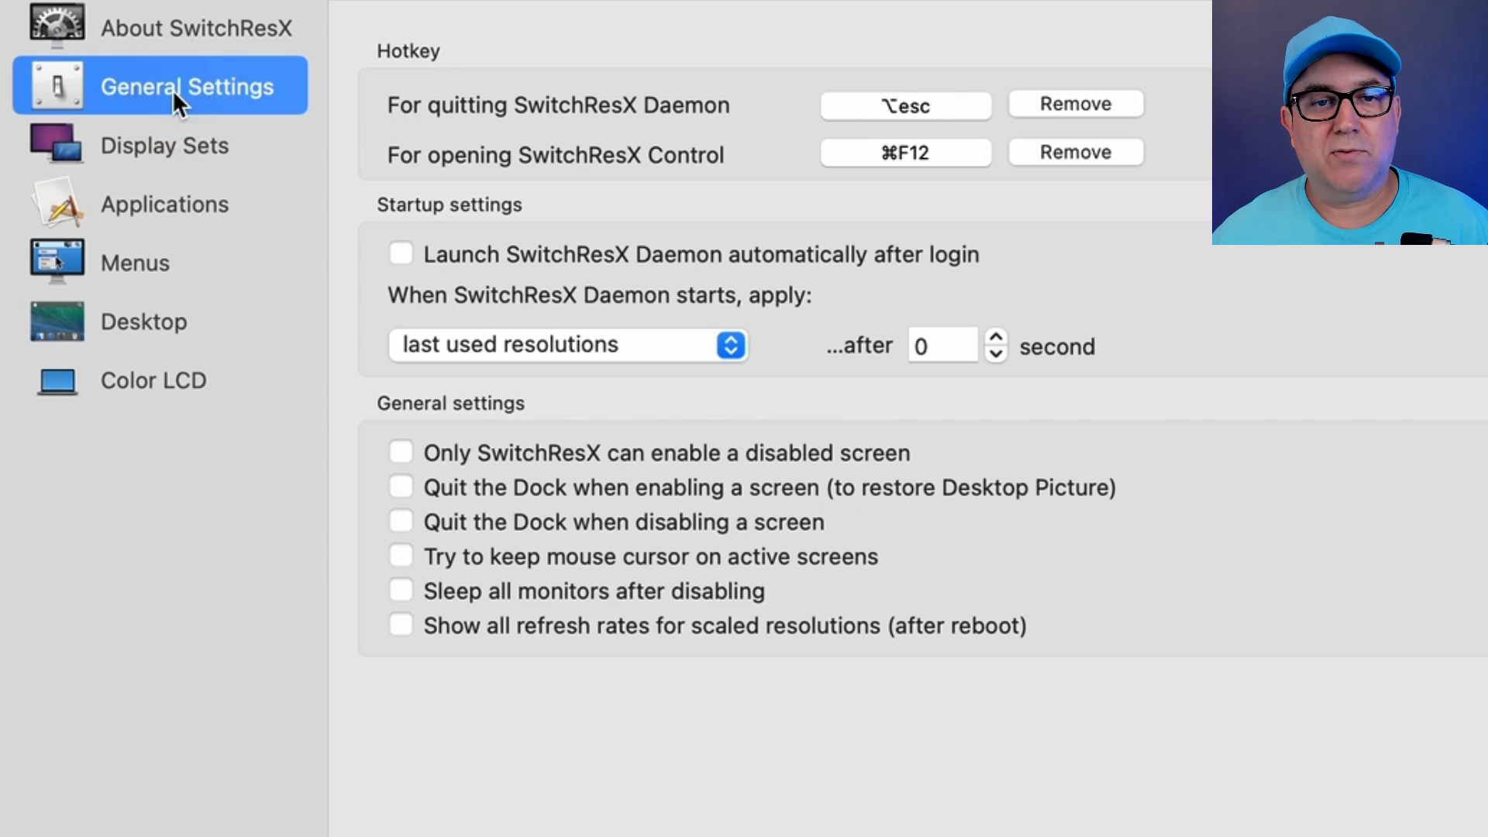
{"action": "mouse_move", "coordinate": [169, 167]}
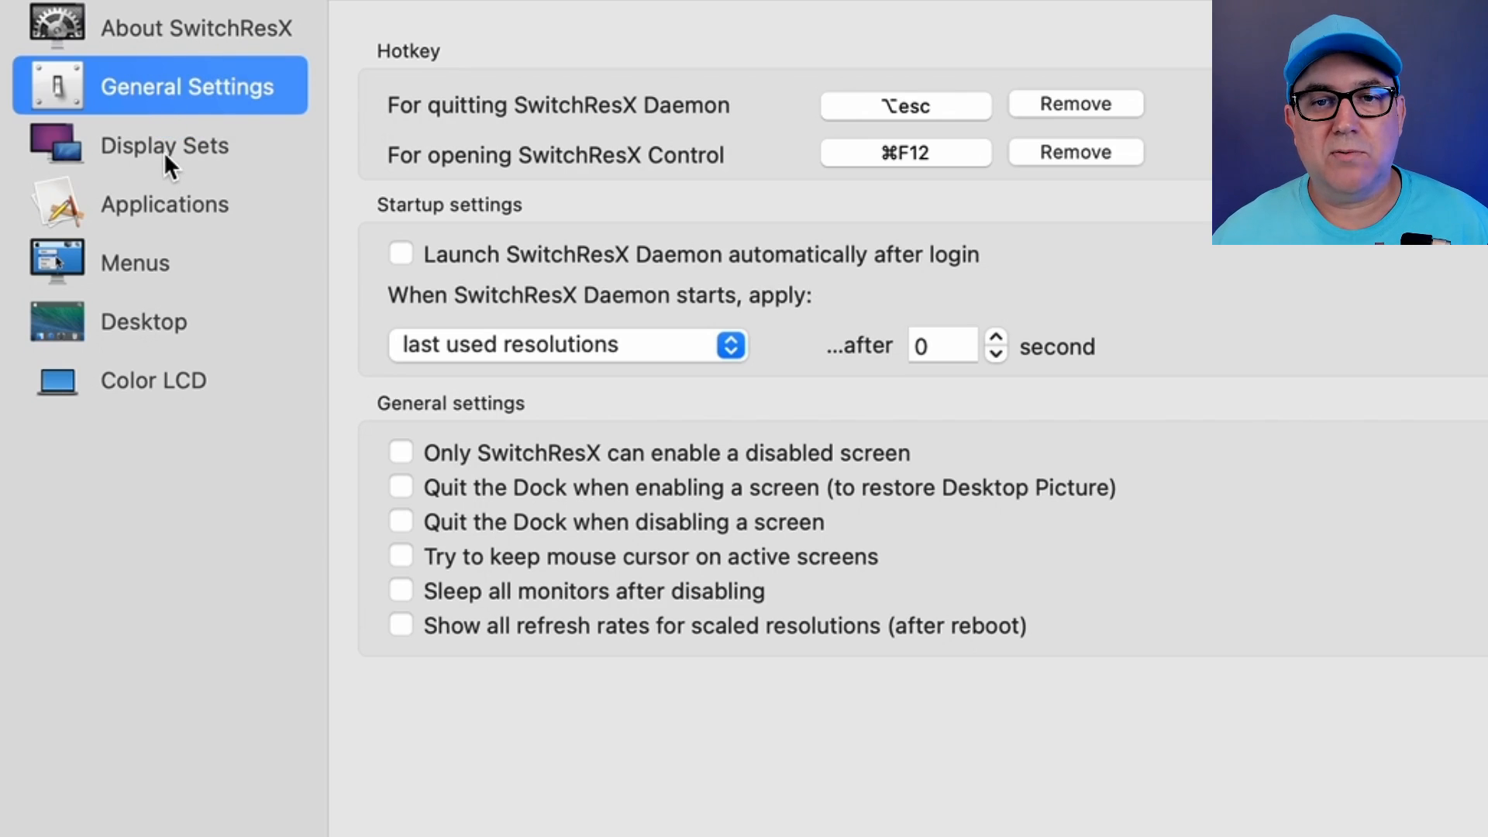
{"action": "left_click", "coordinate": [164, 145]}
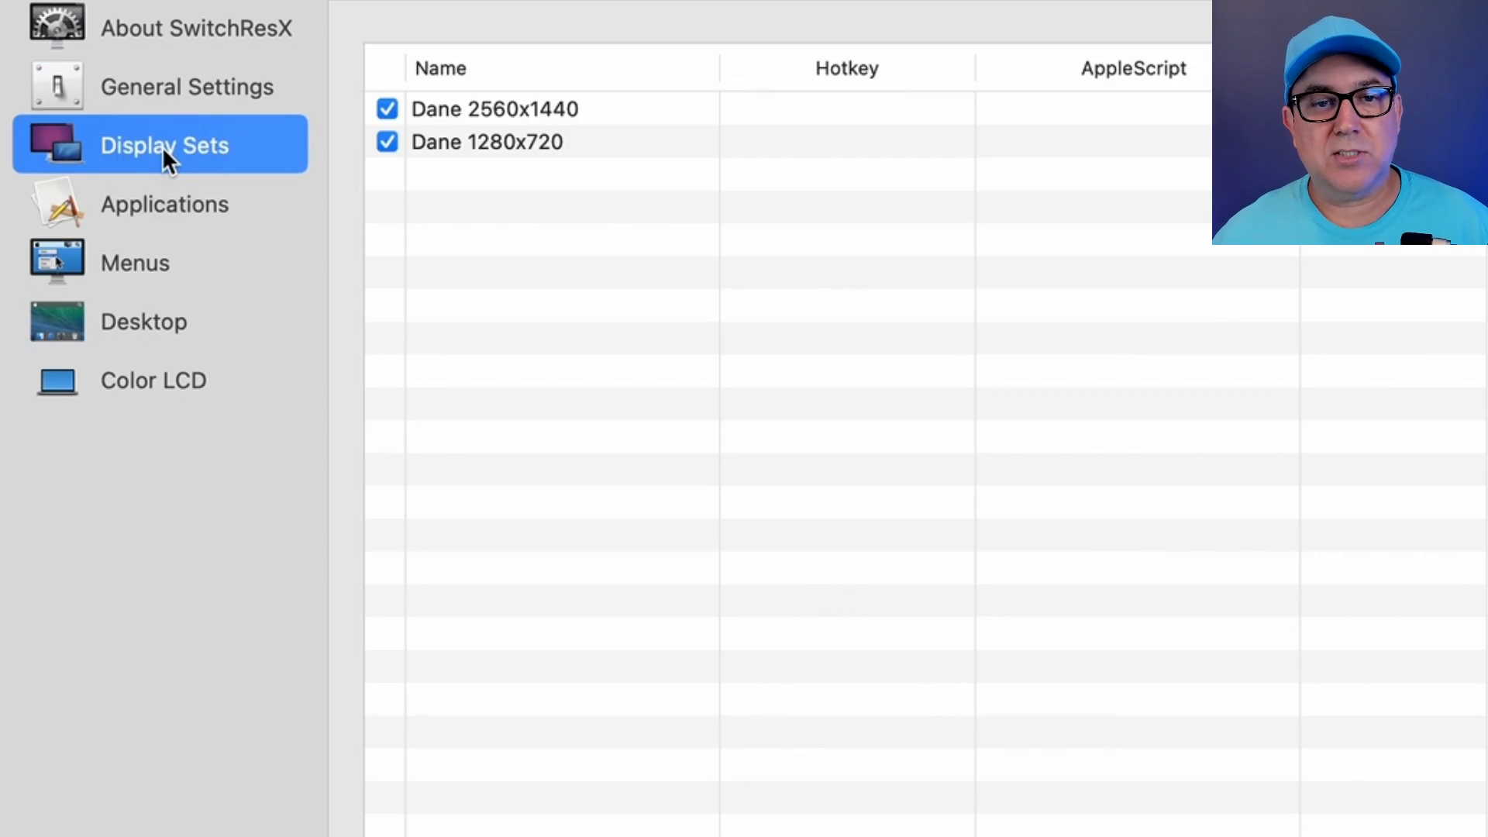
Select the 2560x1440 display set and list the resolutions available for the Color LCD
{"action": "left_click", "coordinate": [469, 116]}
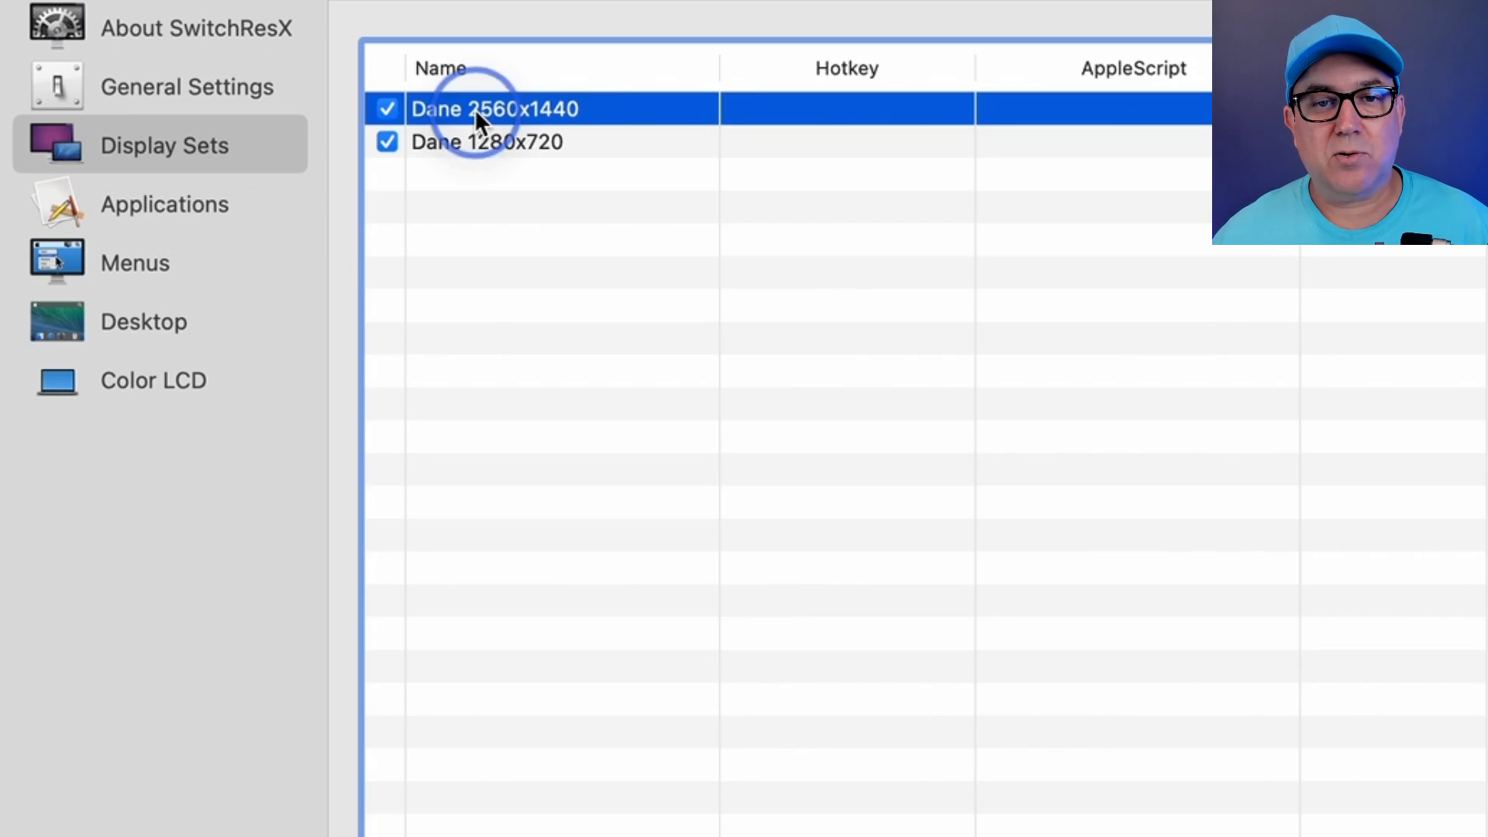
{"action": "mouse_move", "coordinate": [229, 295]}
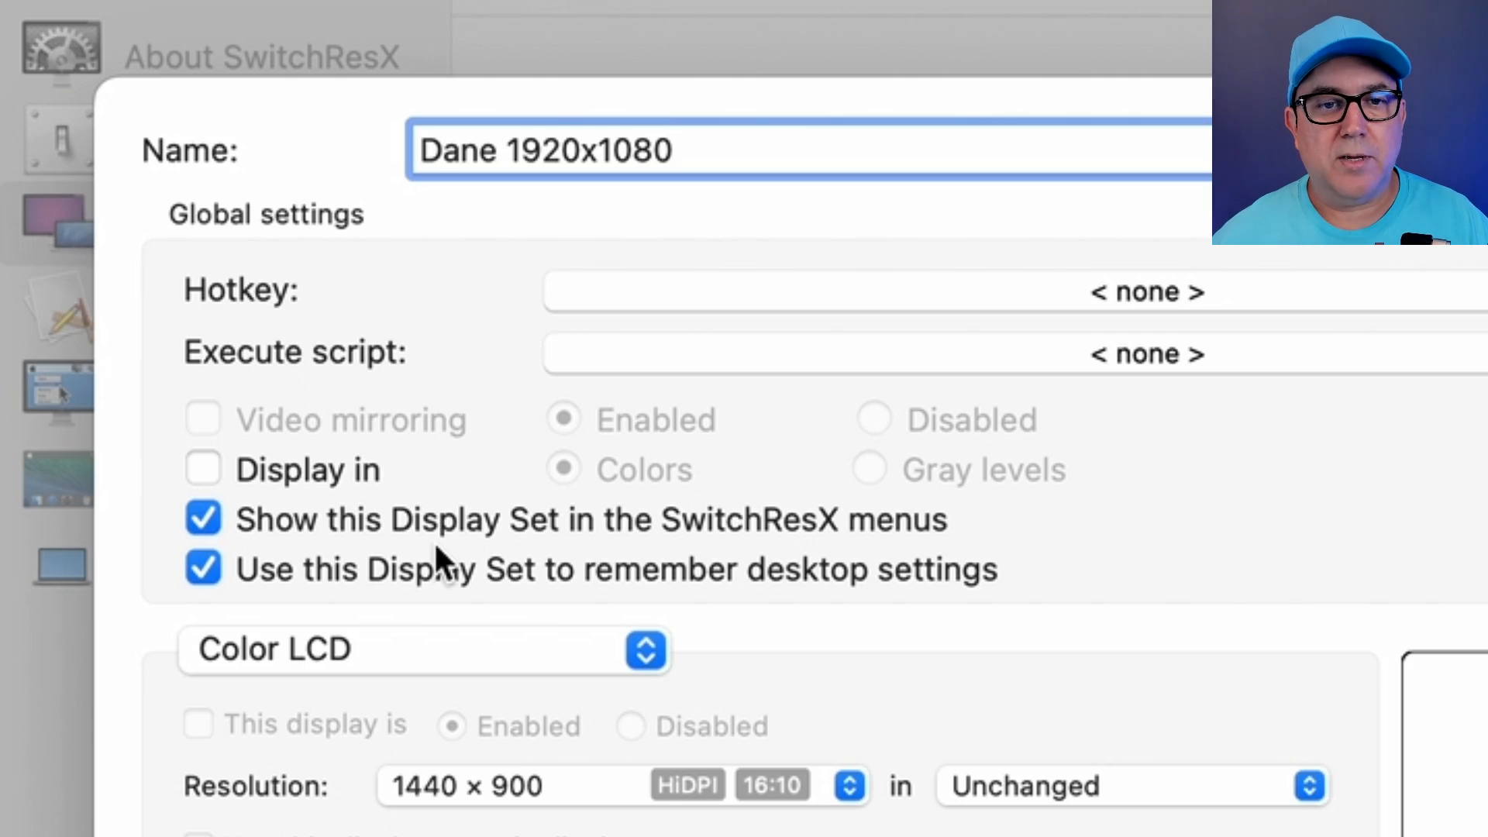
{"action": "left_click", "coordinate": [849, 787]}
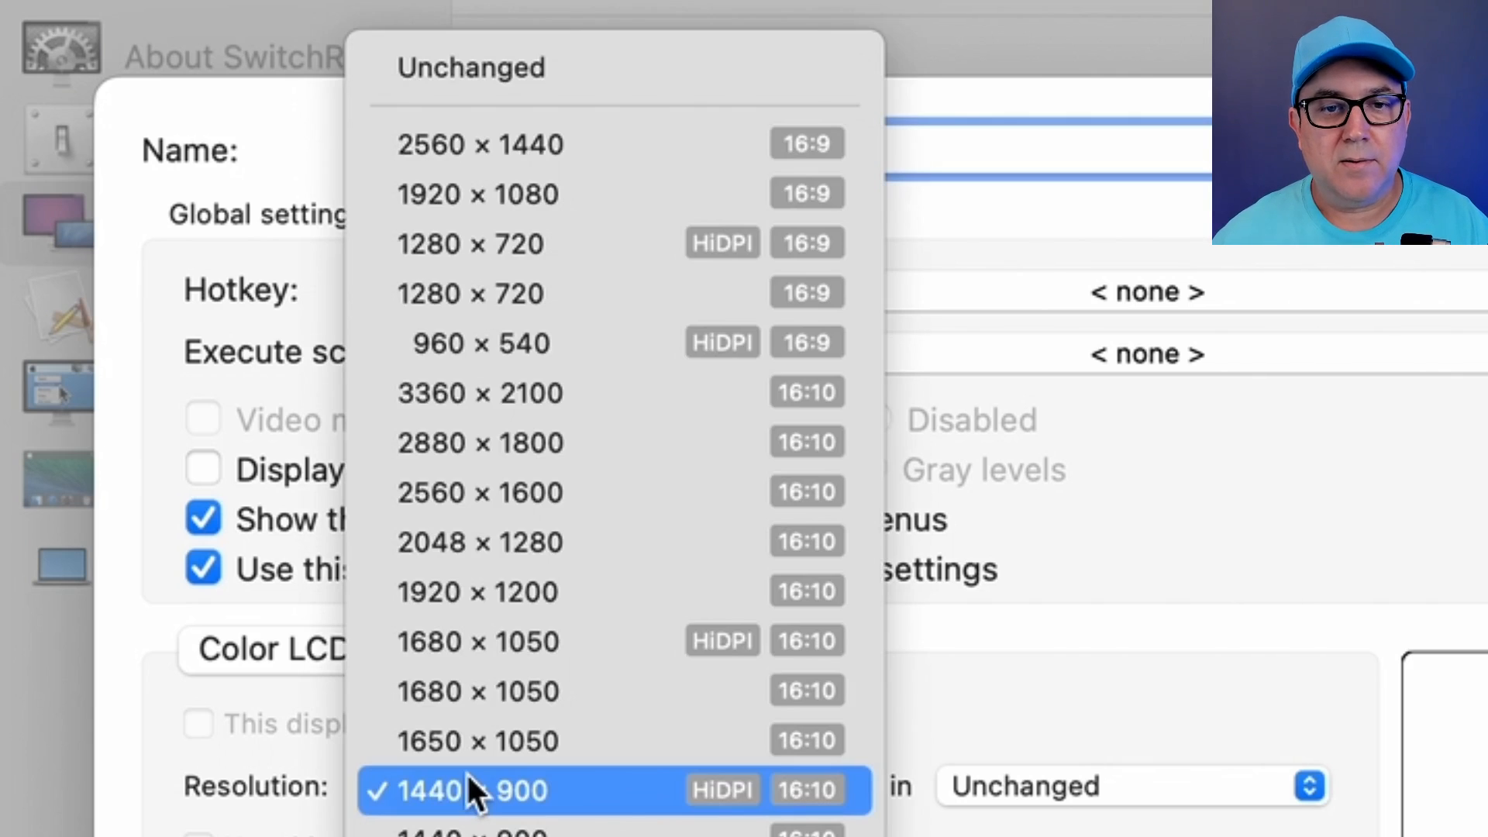
{"action": "mouse_move", "coordinate": [527, 212]}
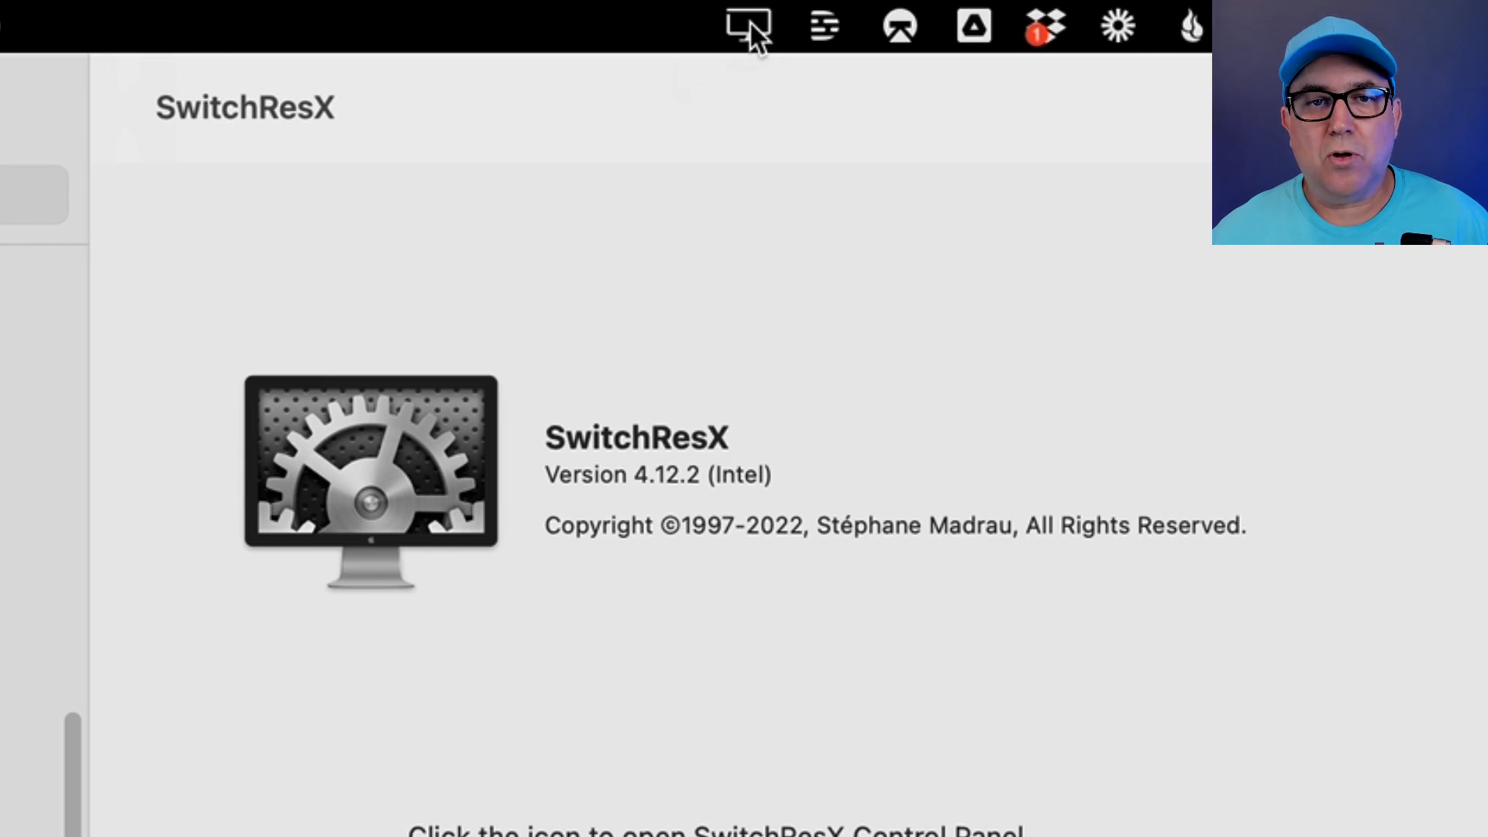
Choose 1920 × 1080 (16:9) from the SwitchResX menu bar list and confirm it is checked
{"action": "left_click", "coordinate": [743, 21]}
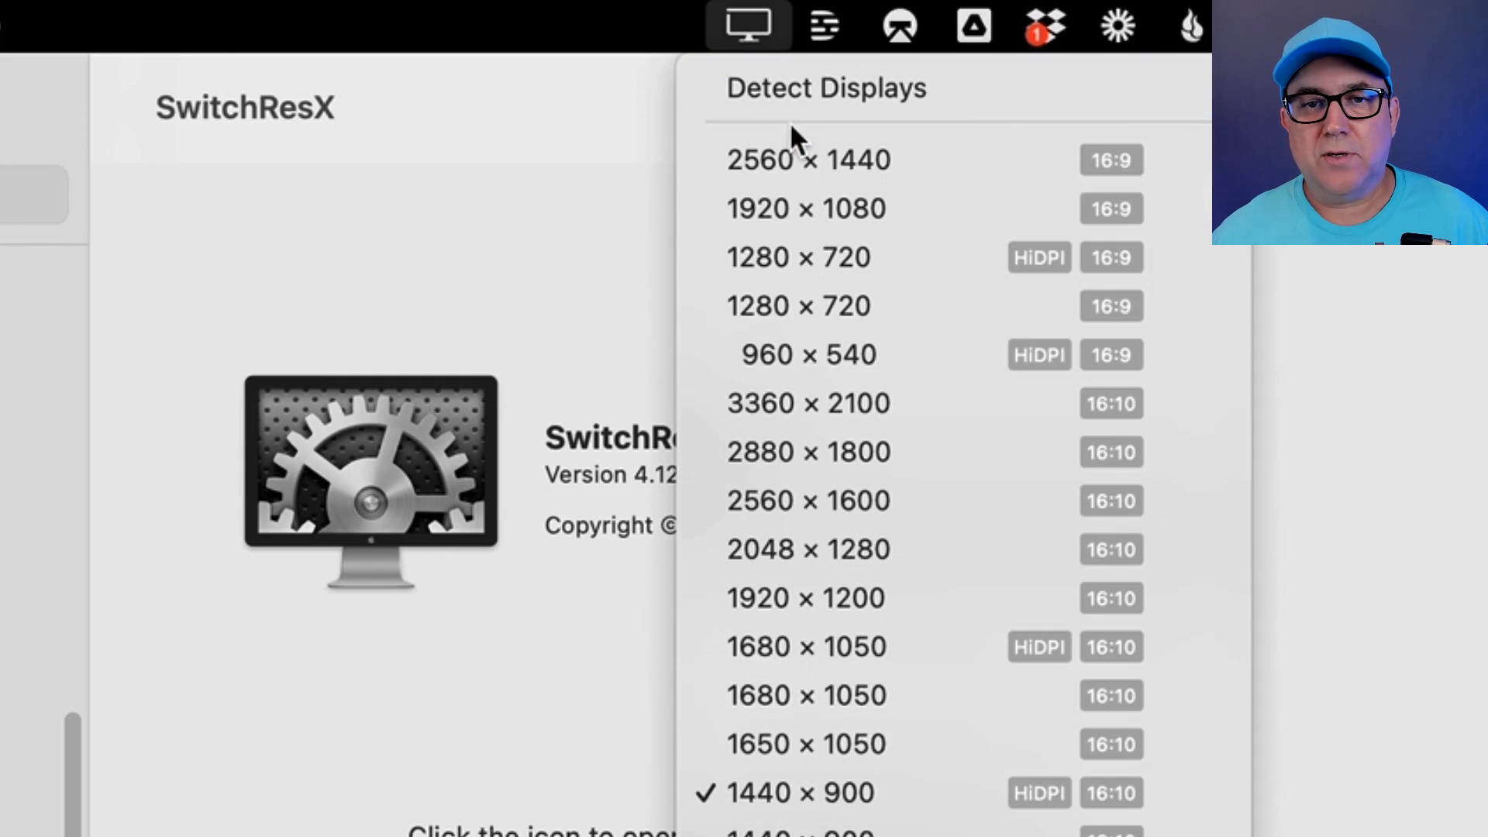
{"action": "mouse_move", "coordinate": [854, 759]}
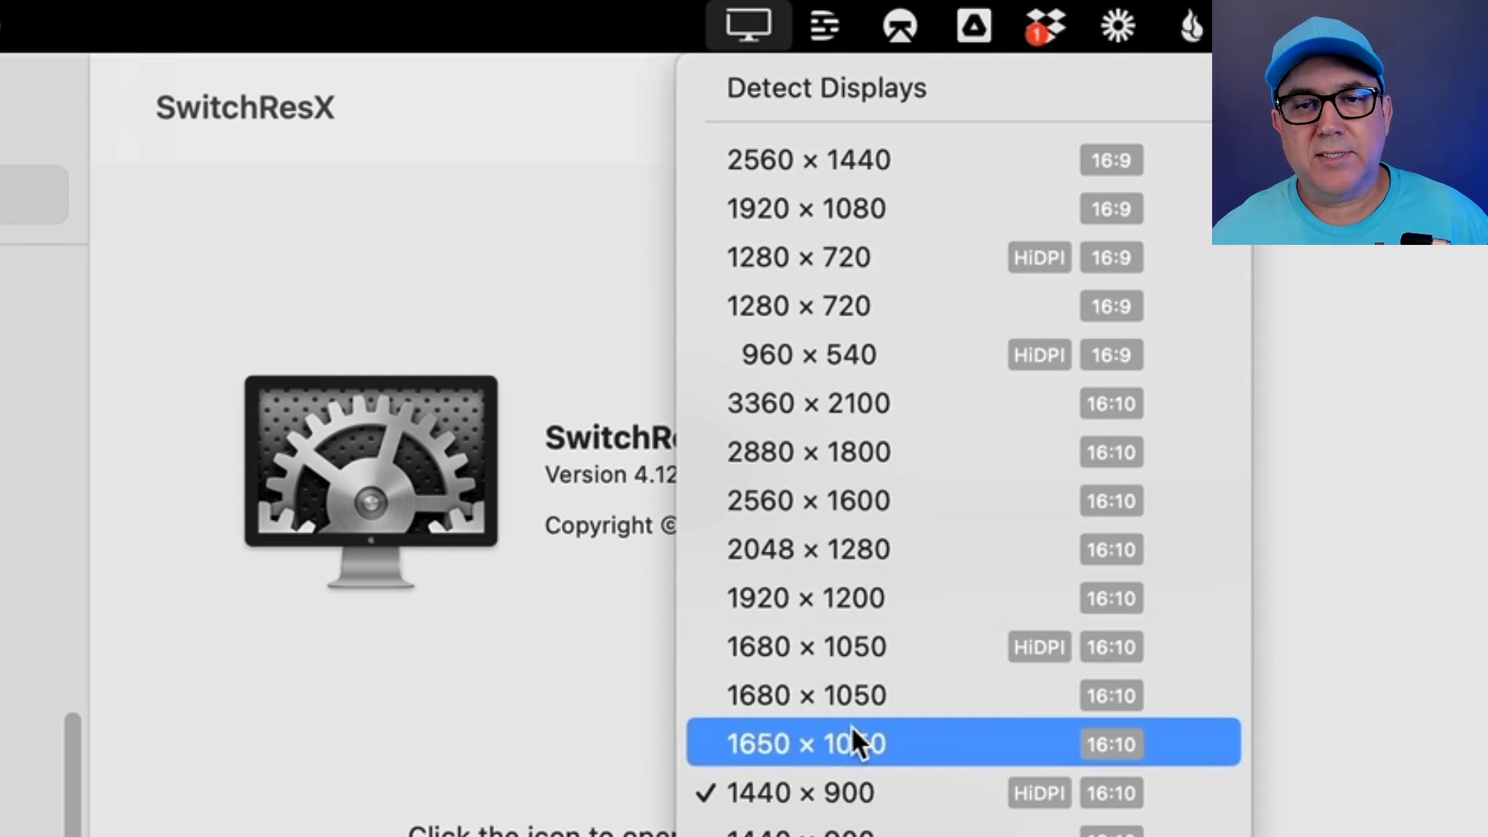
{"action": "mouse_move", "coordinate": [882, 225]}
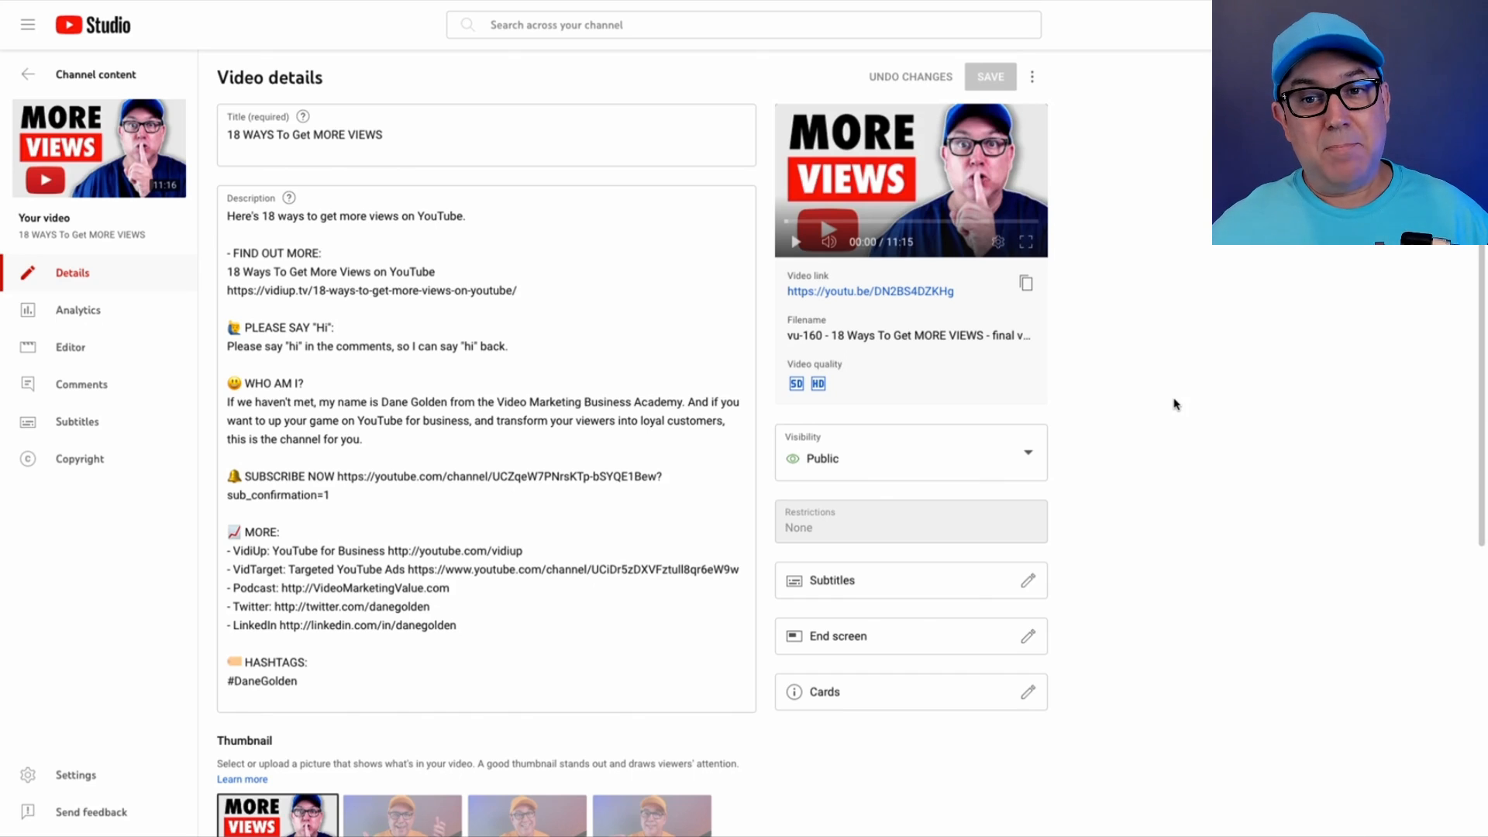
{"action": "left_click", "coordinate": [625, 32]}
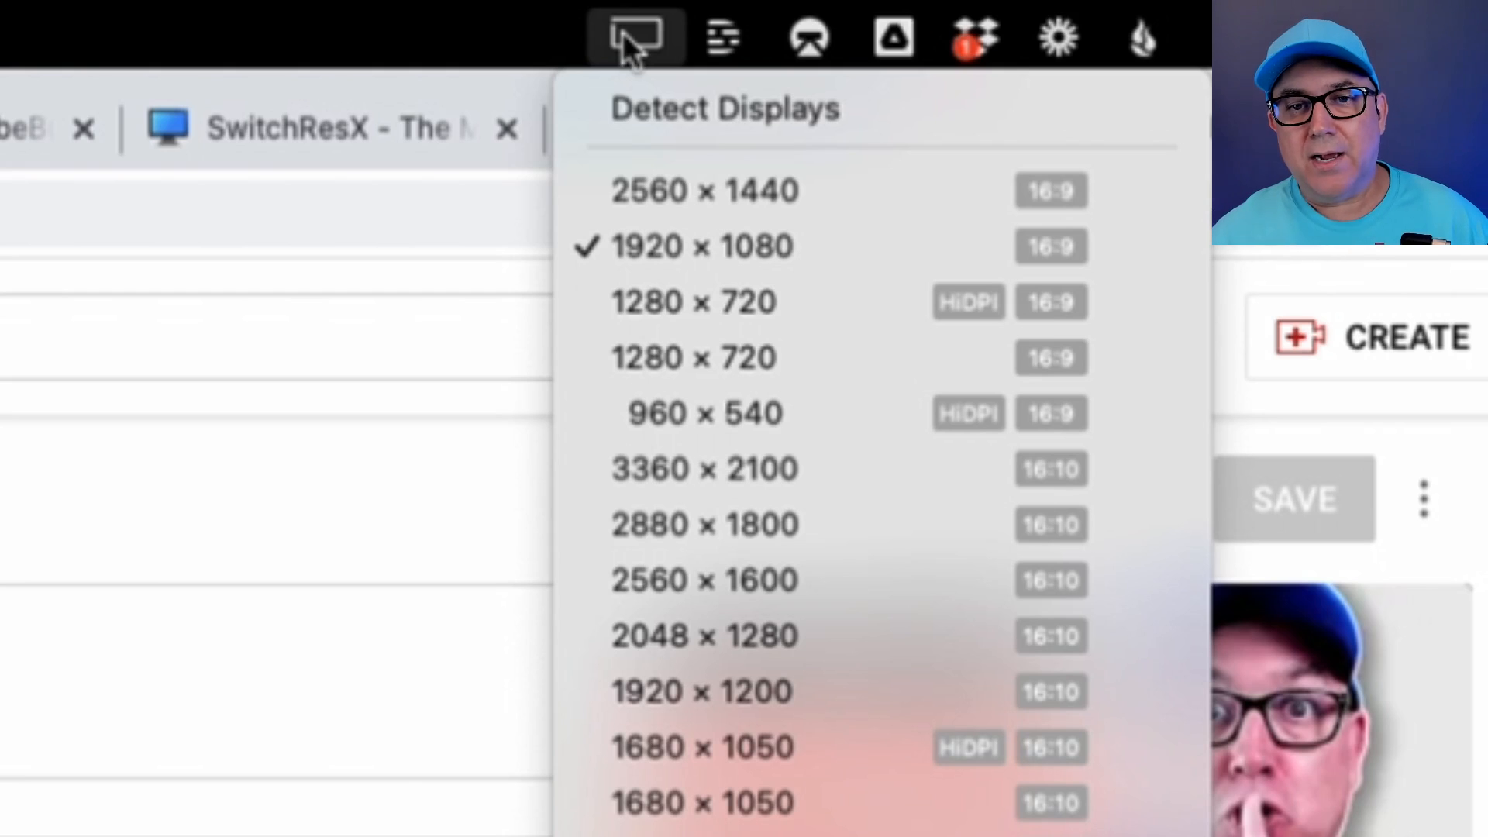
{"action": "mouse_move", "coordinate": [631, 313]}
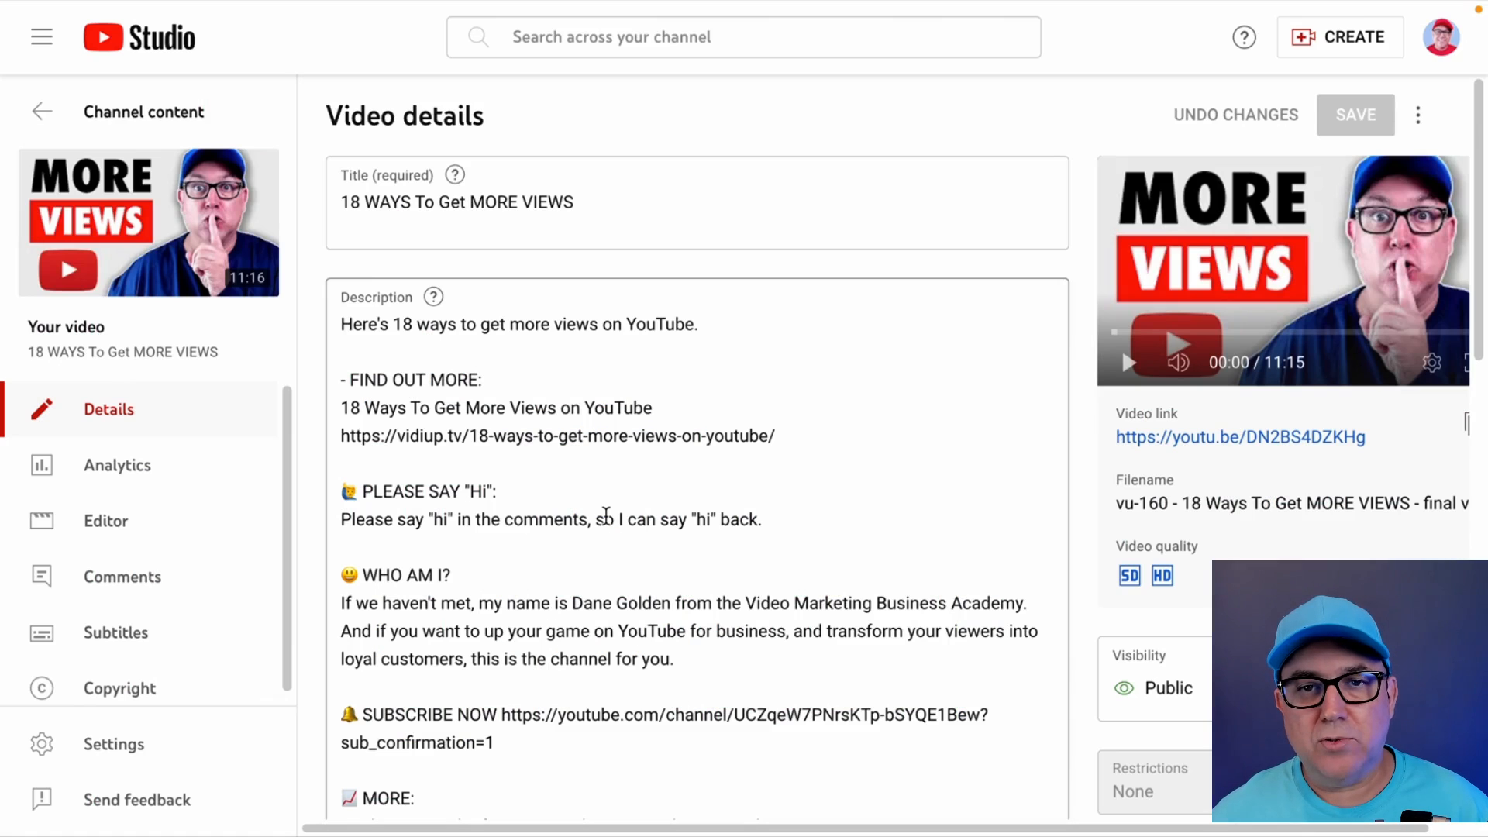
{"action": "scroll", "scroll_direction": "down", "scroll_amount": 3}
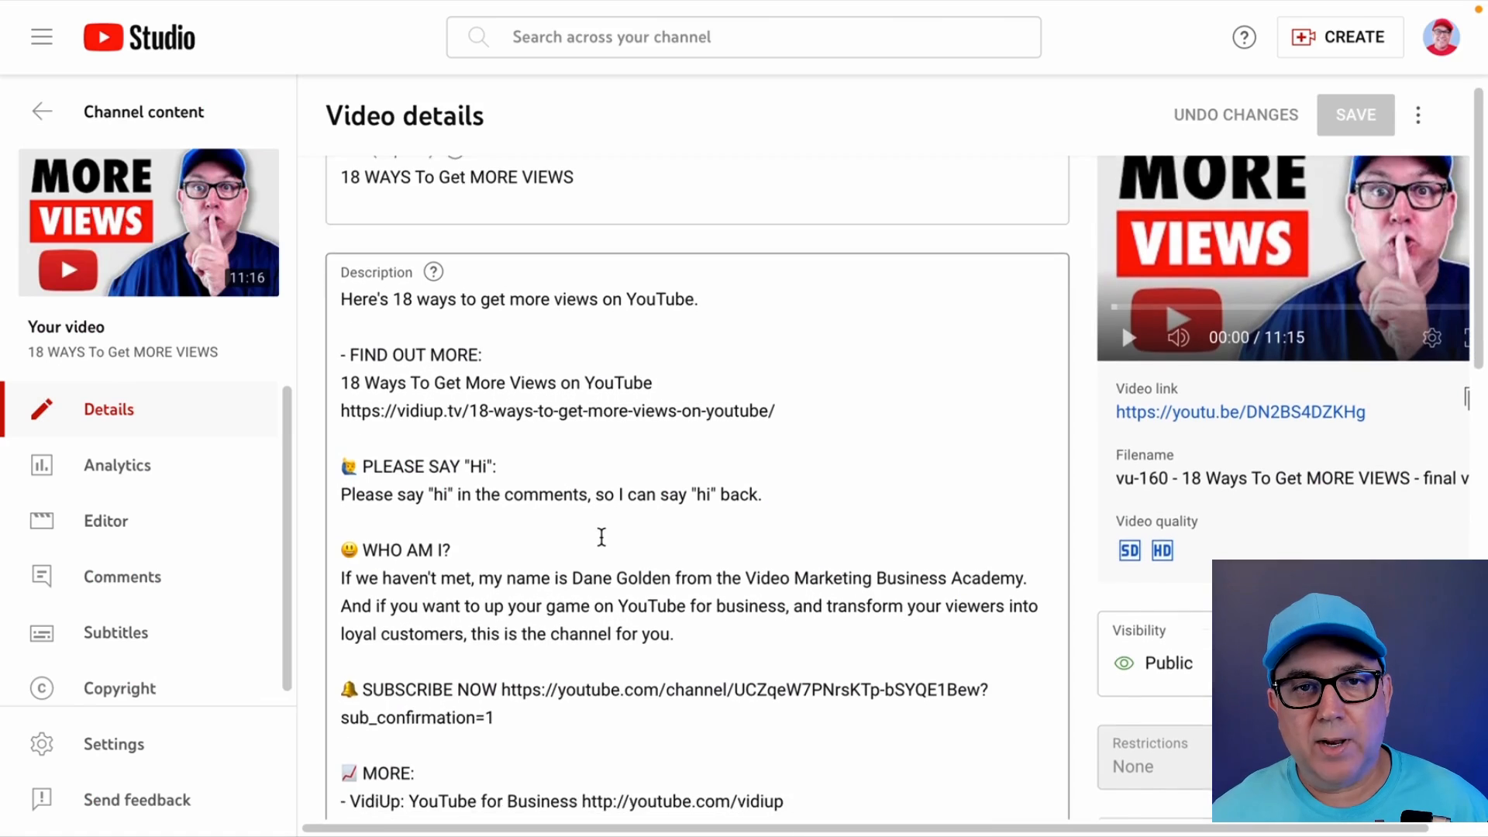
{"action": "scroll", "scroll_direction": "down", "scroll_amount": 3}
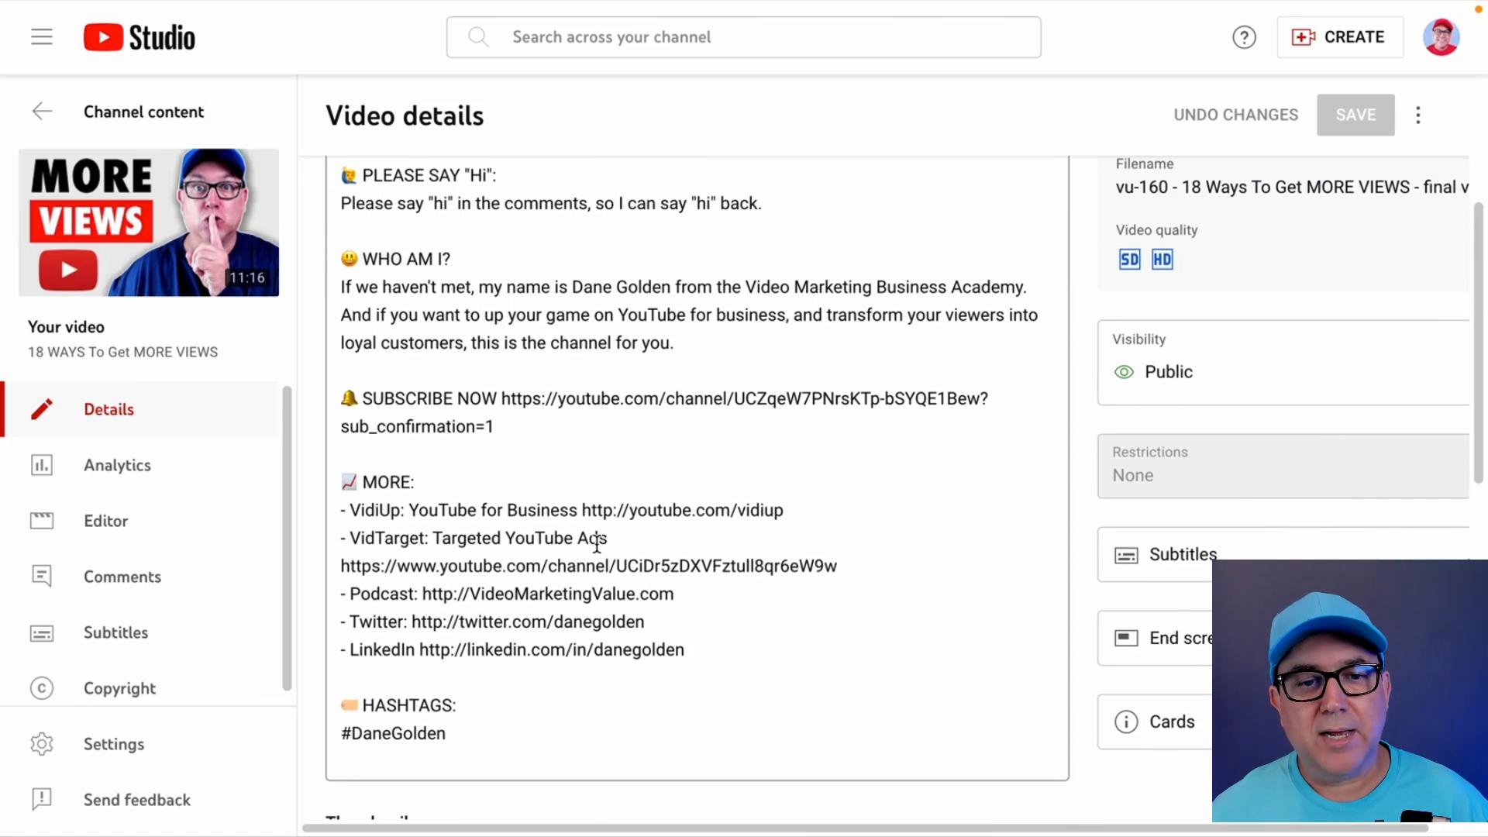